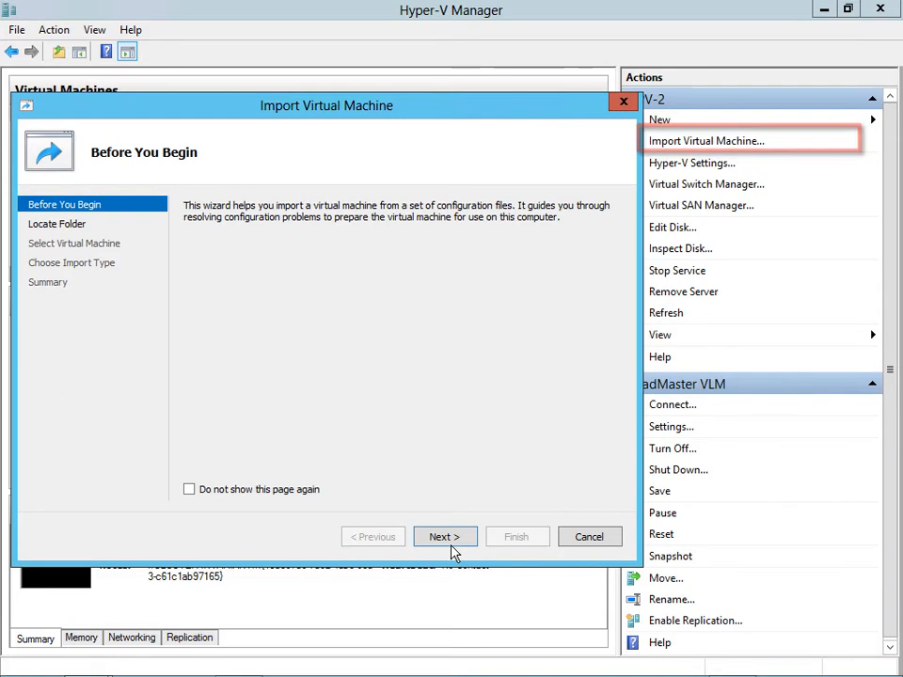
mouse_move(445, 536)
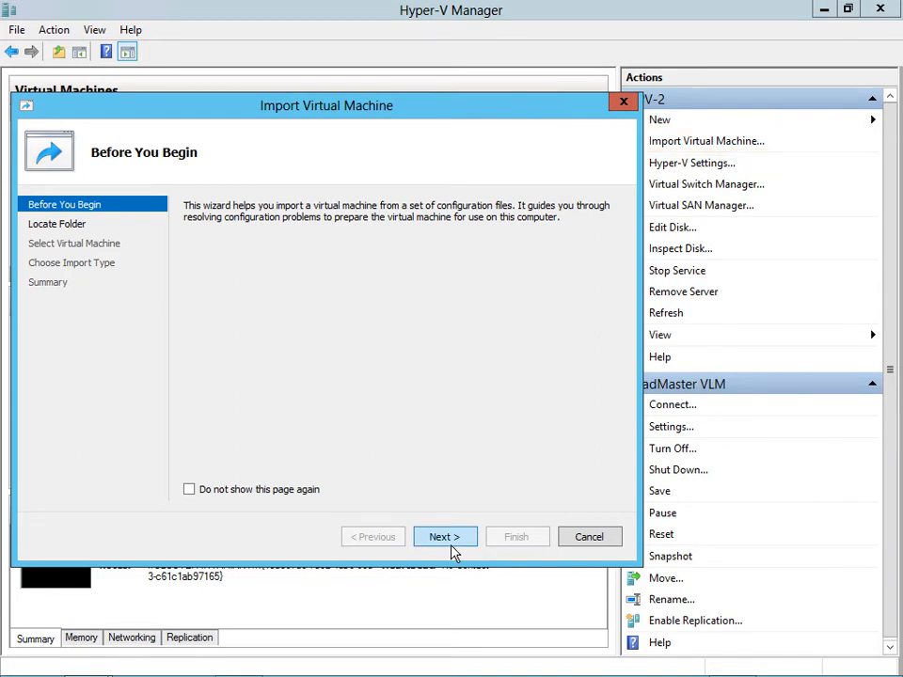
- Choose the loadmaster vlm 7.0-8a folder as the import source
click(444, 536)
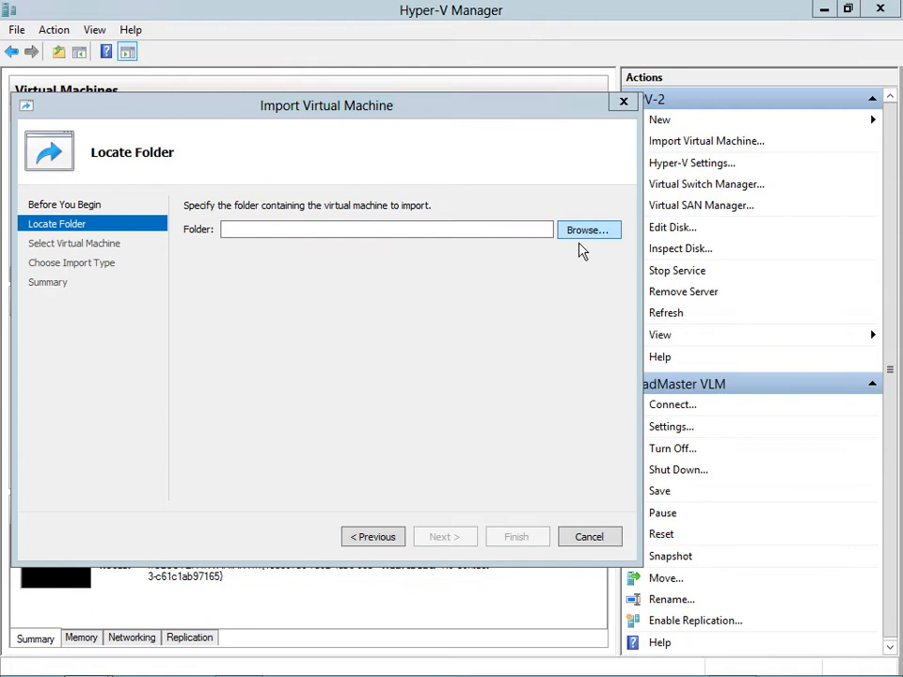
click(587, 229)
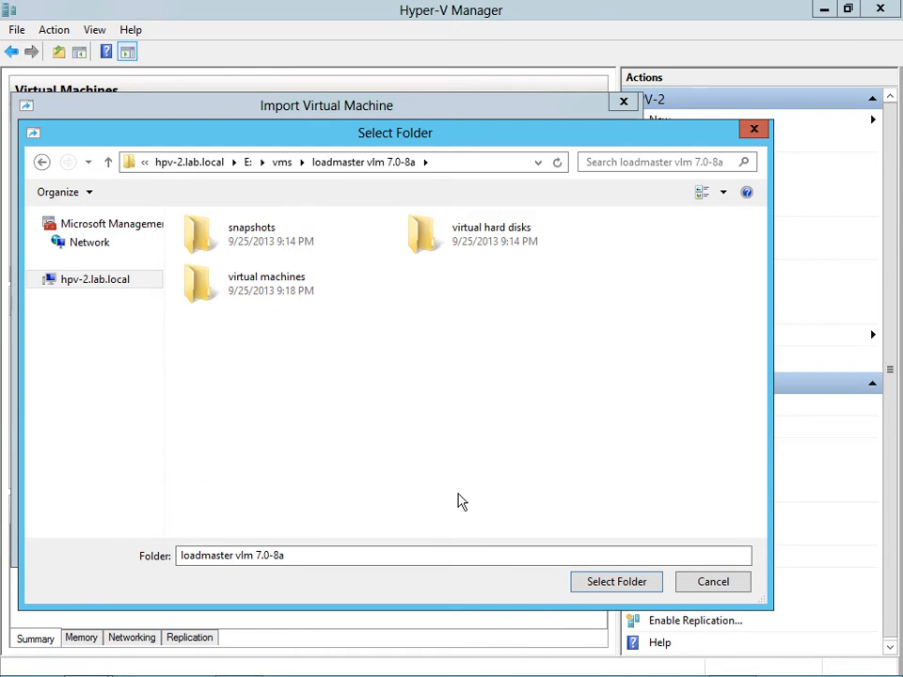
mouse_move(474, 508)
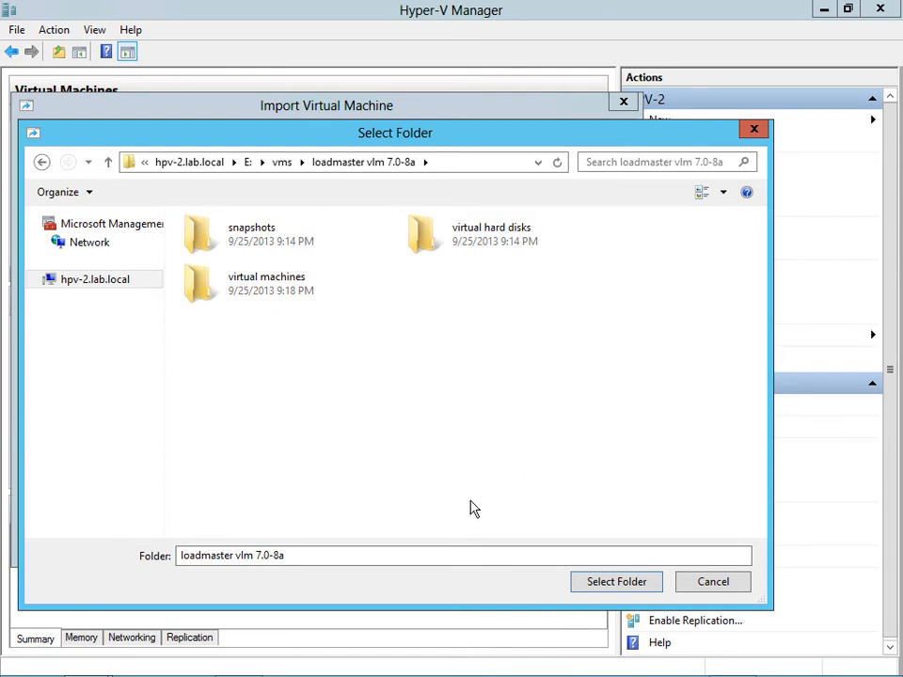
click(616, 581)
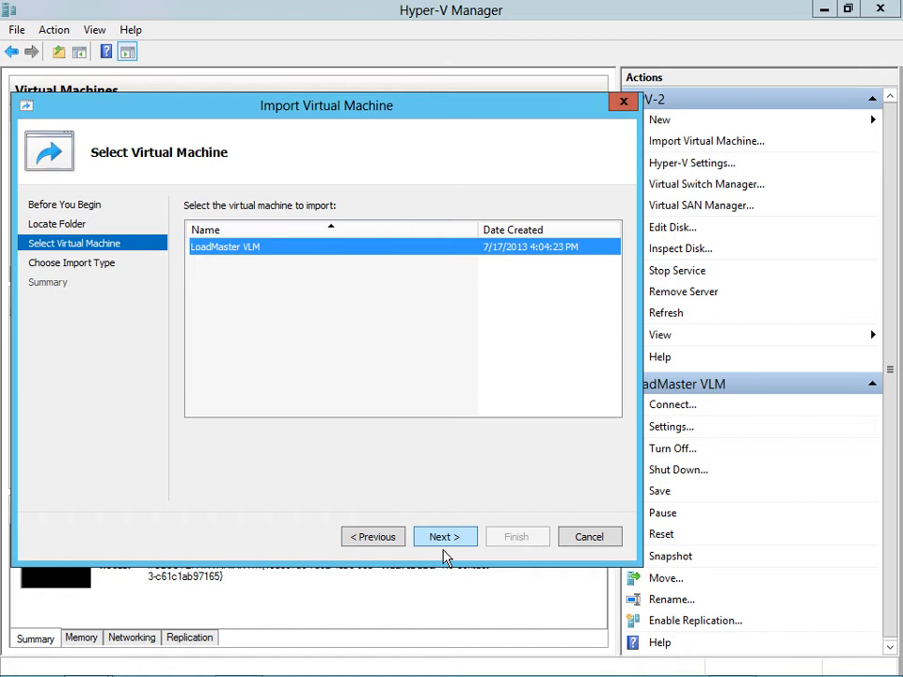
- Accept LoadMaster VLM and set the import type to copy with a new unique ID
click(445, 537)
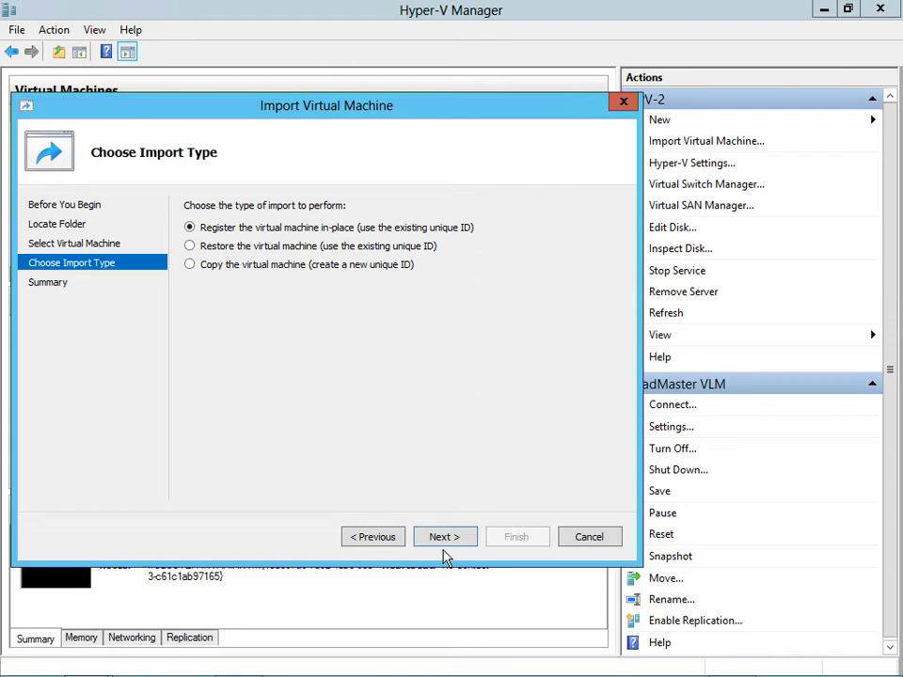
click(190, 264)
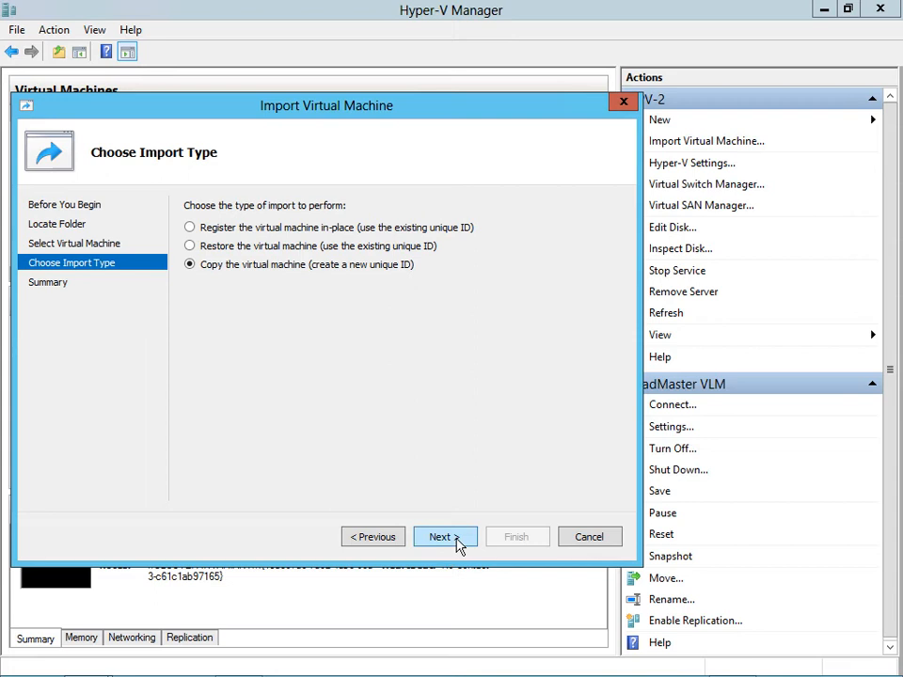
- Store the VM in a different location, with all three folders at d:\vms\lab\LM7.8
click(444, 536)
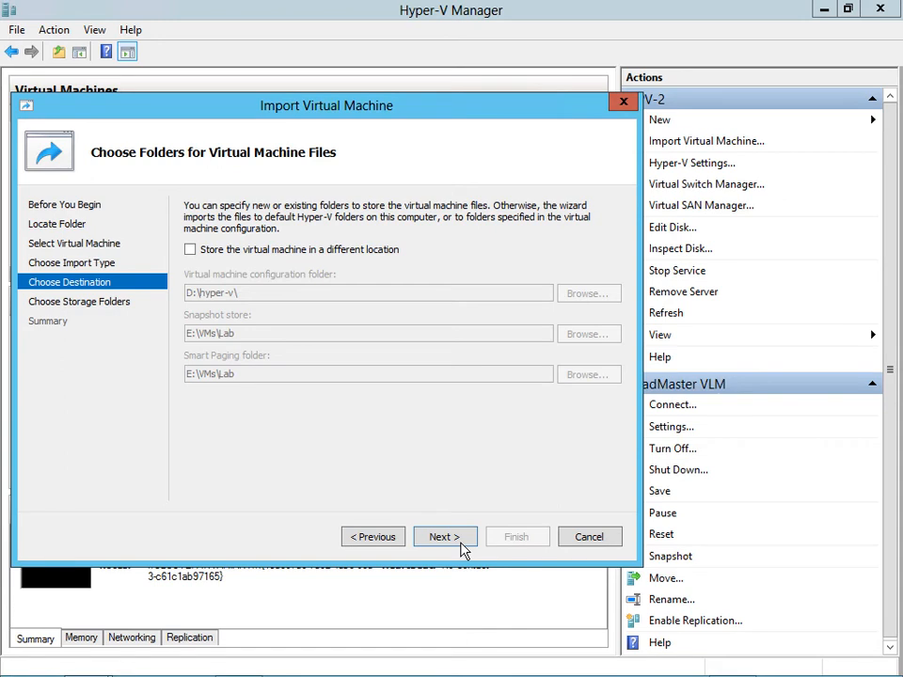
mouse_move(490, 538)
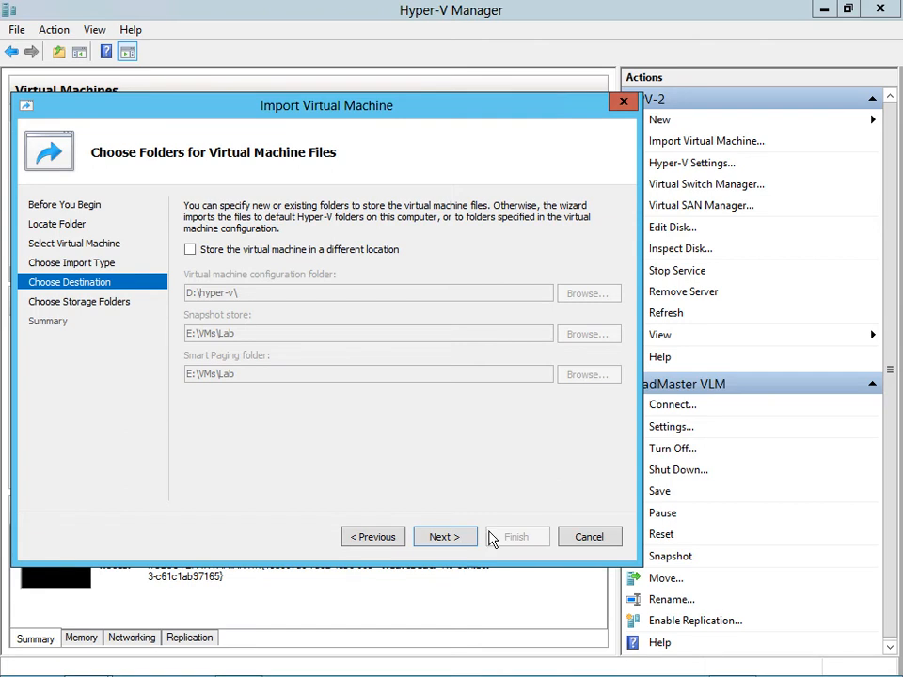
click(190, 250)
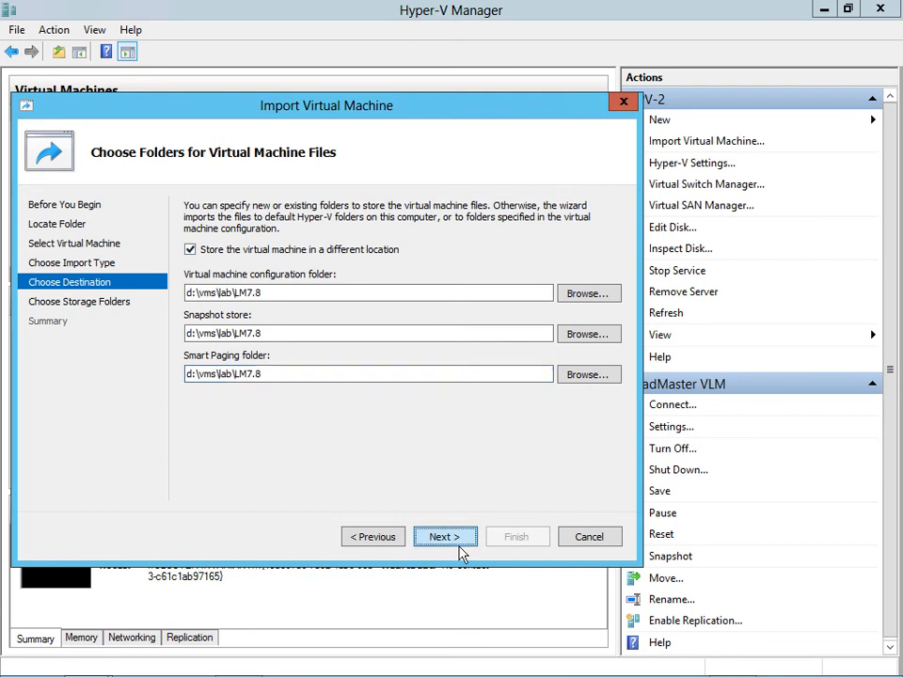
- Accept the LM7.8 destination folders to reach the virtual hard disk location page
click(444, 536)
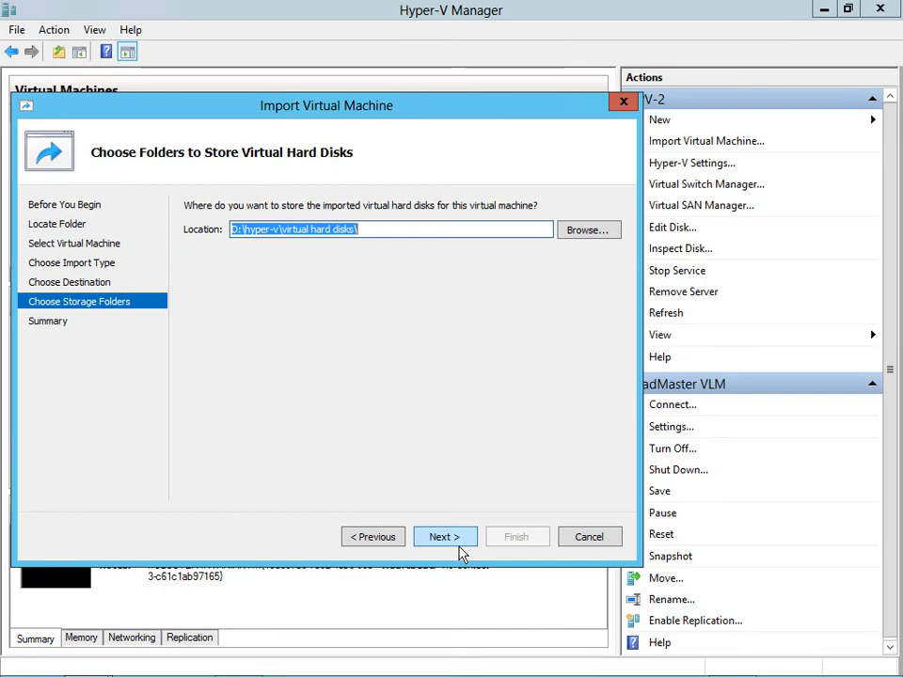
mouse_move(463, 549)
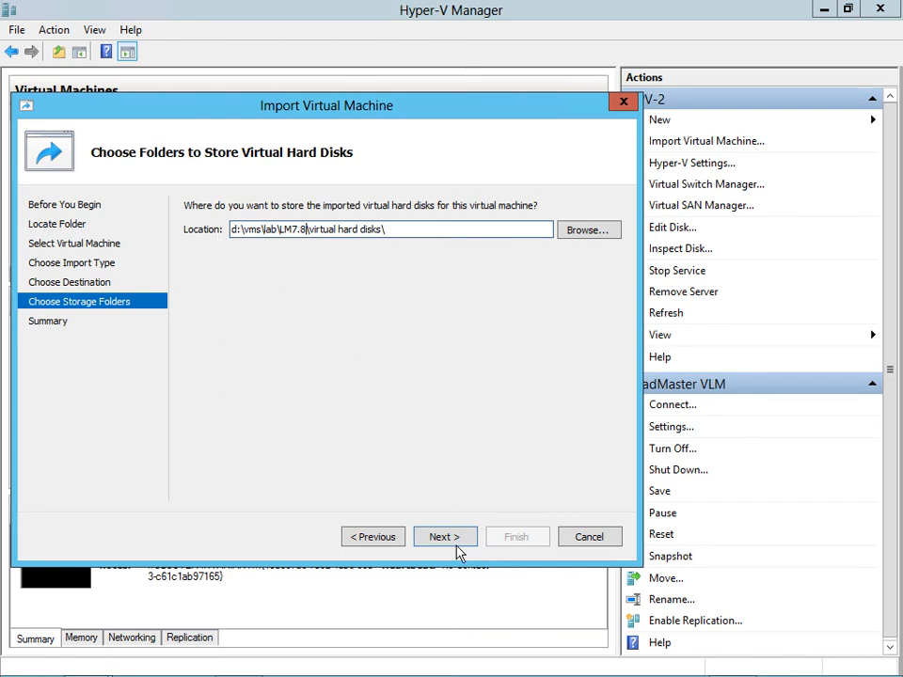
- Review the summary and finish, copying LoadMaster VLM.vhd into LM7.8\virtual hard disks
click(444, 537)
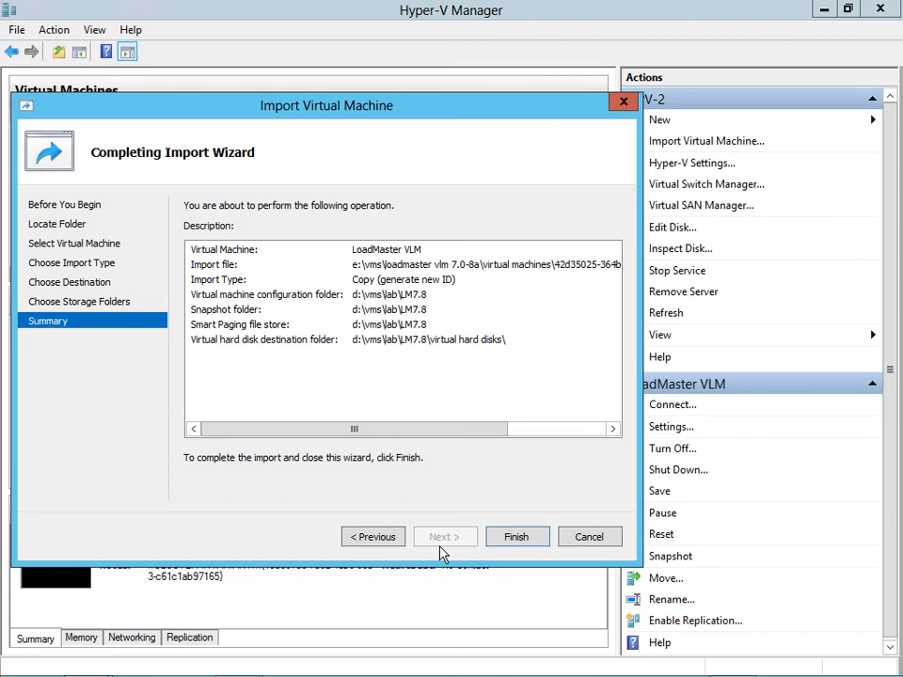
click(516, 536)
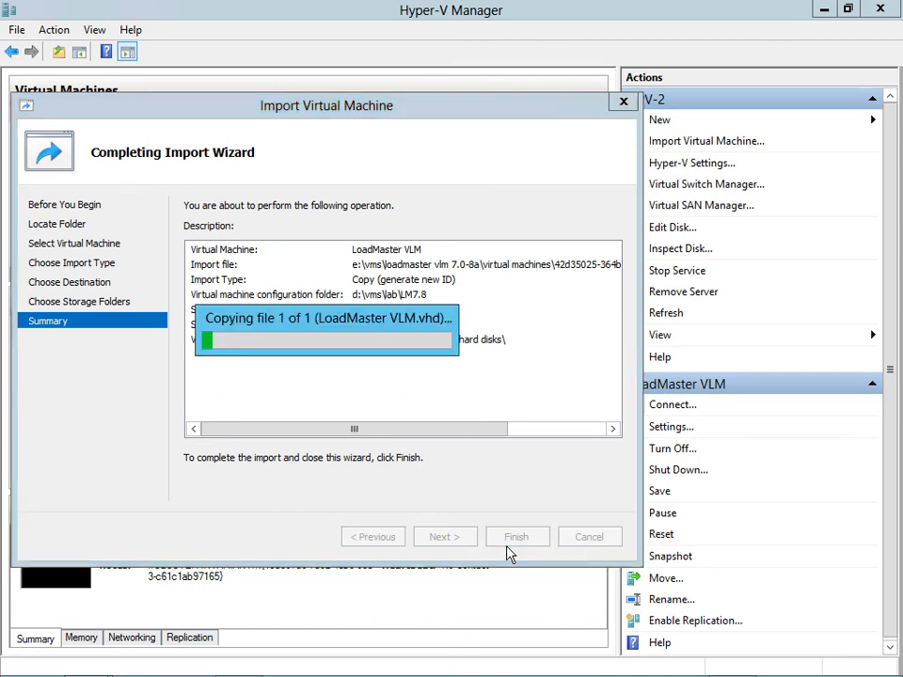